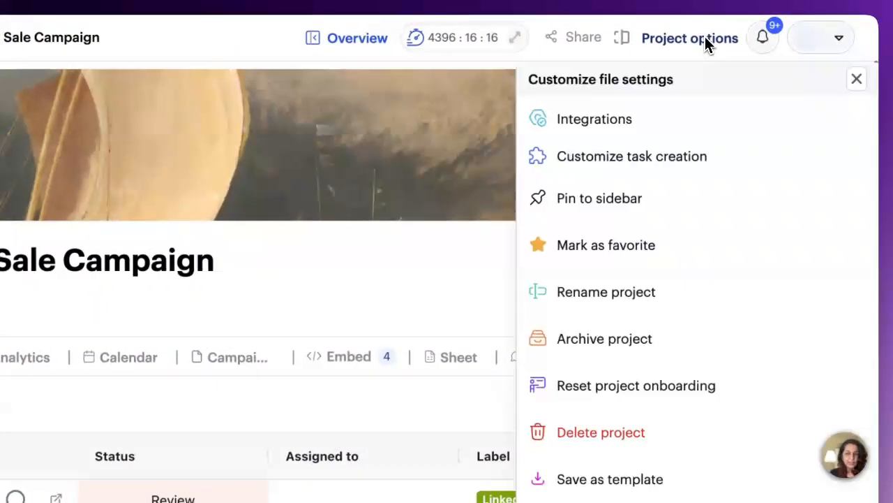
Make Due date and Assignee required fields for new tasks and save the project settings
{"action": "left_click", "coordinate": [631, 156]}
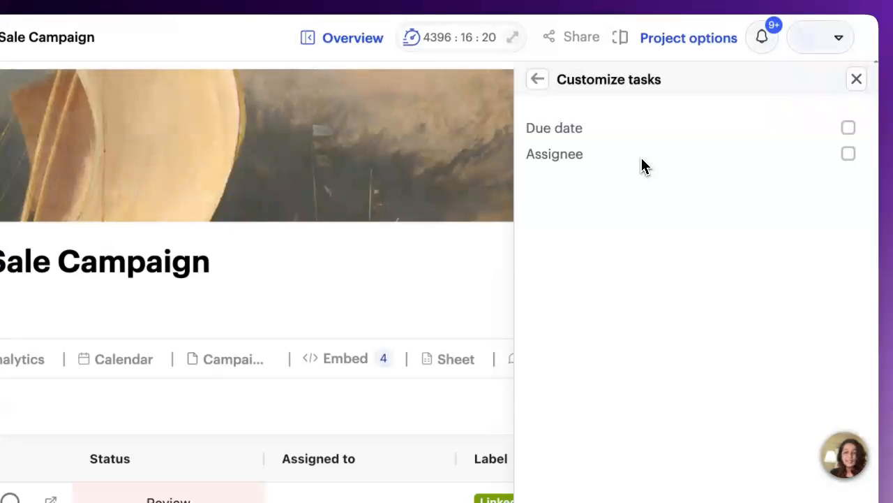
{"action": "left_click", "coordinate": [849, 153]}
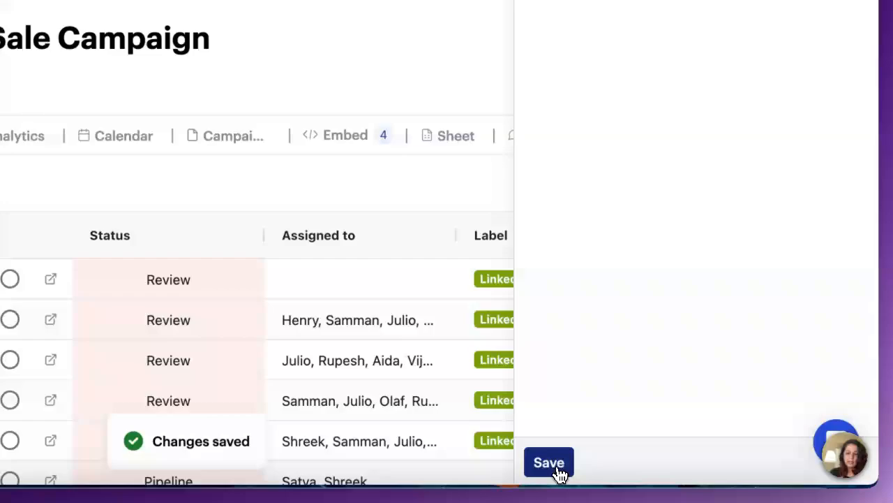
{"action": "left_click", "coordinate": [549, 462]}
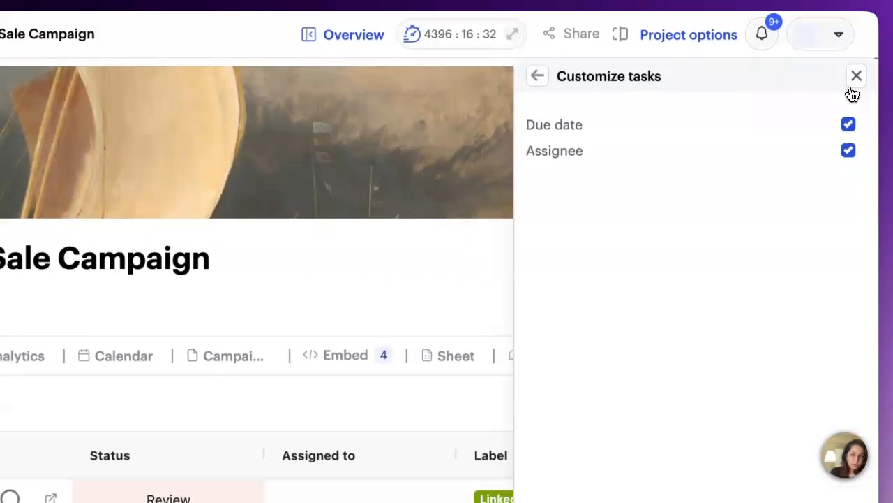
{"action": "left_click", "coordinate": [857, 75]}
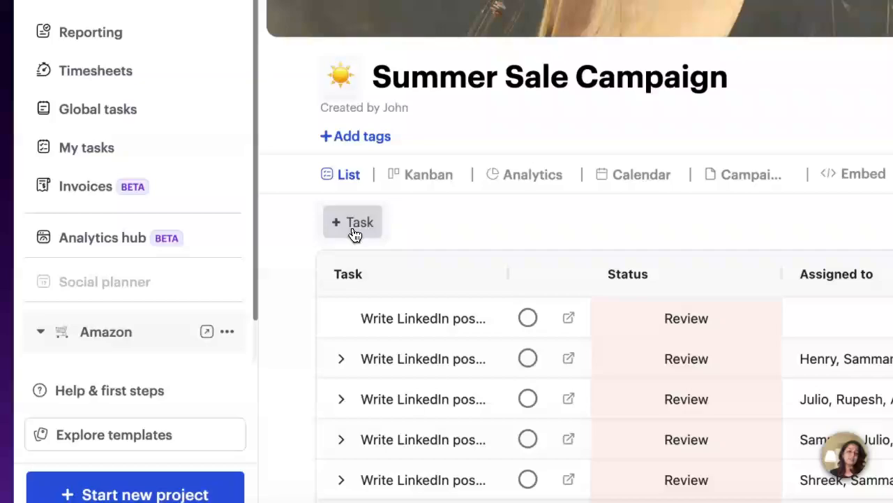
Start a new task 'Task for LinkedIn' and assign it to a teammate
{"action": "left_click", "coordinate": [352, 222]}
{"action": "type", "text": "Task for LinkedIn"}
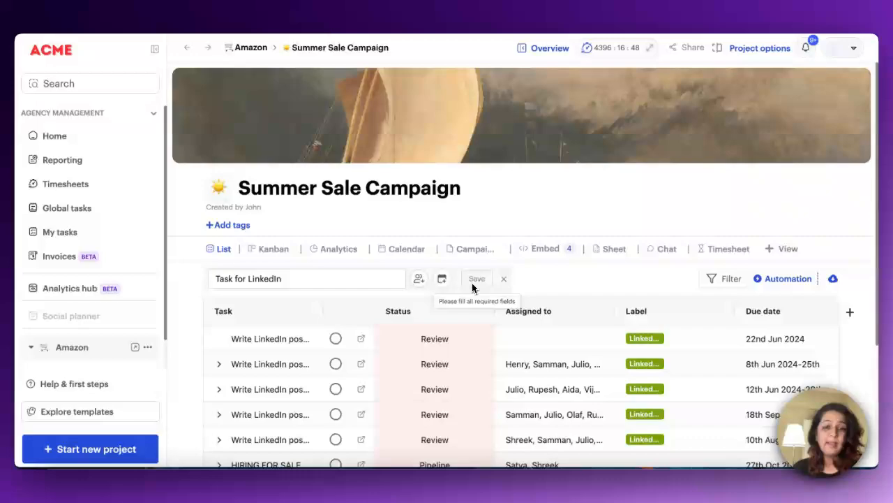
{"action": "left_click", "coordinate": [418, 279]}
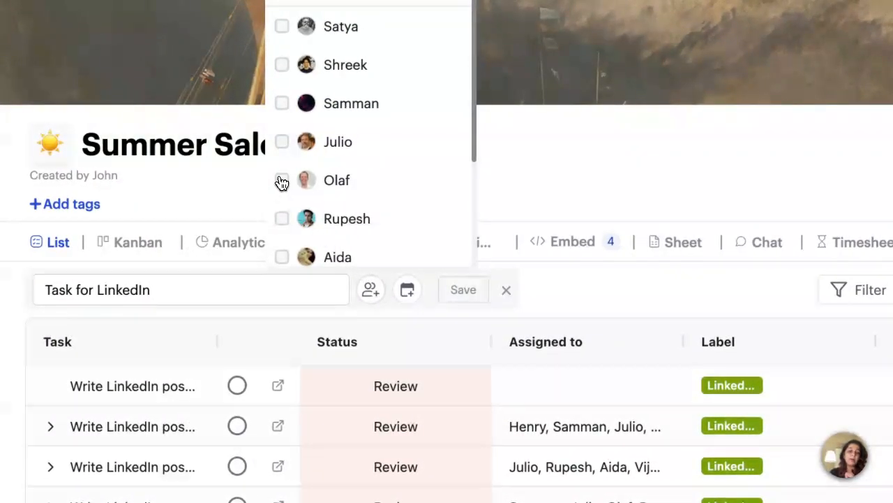
{"action": "left_click", "coordinate": [282, 180]}
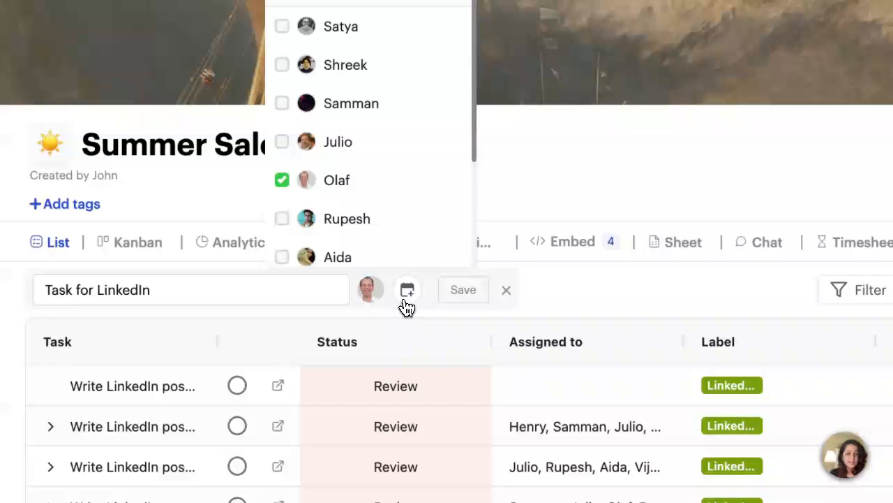
Set the task's due date to 24 October 2024 and save it
{"action": "left_click", "coordinate": [408, 289]}
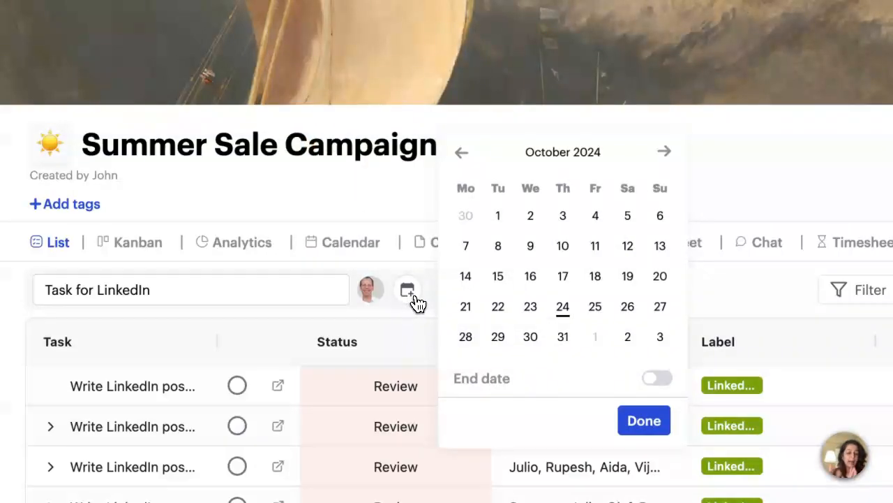
{"action": "mouse_move", "coordinate": [562, 308]}
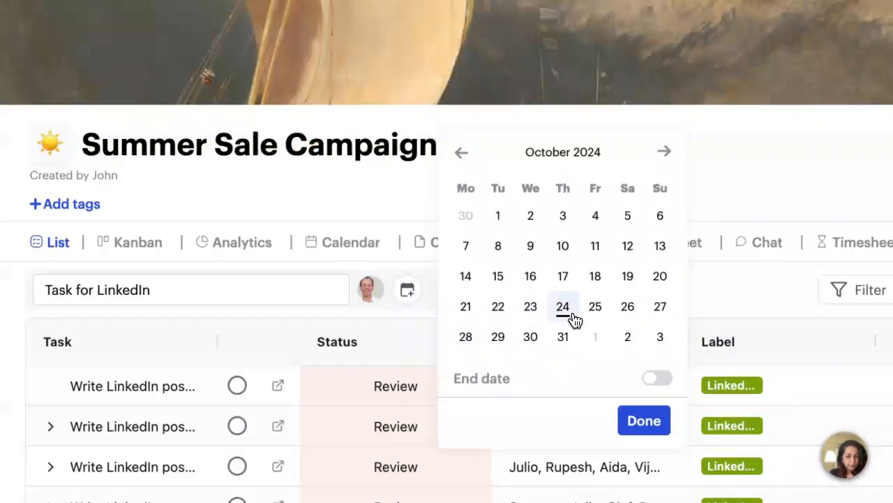
{"action": "left_click", "coordinate": [563, 307]}
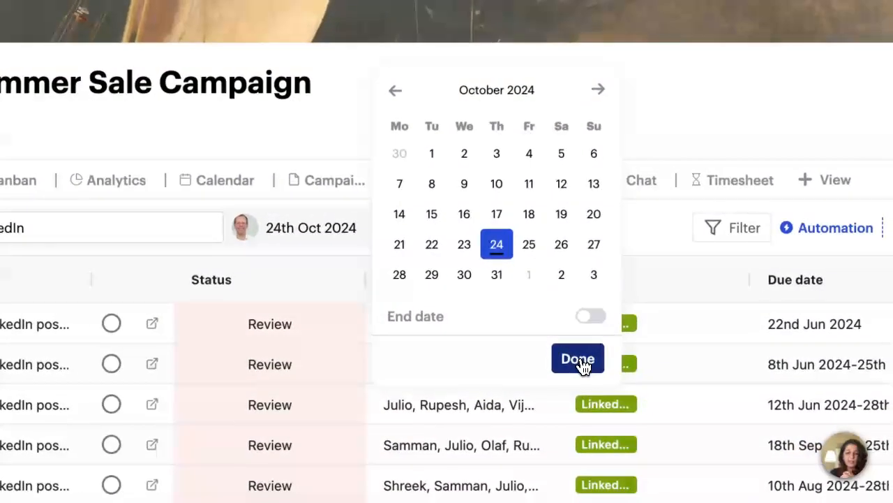
{"action": "left_click", "coordinate": [578, 357]}
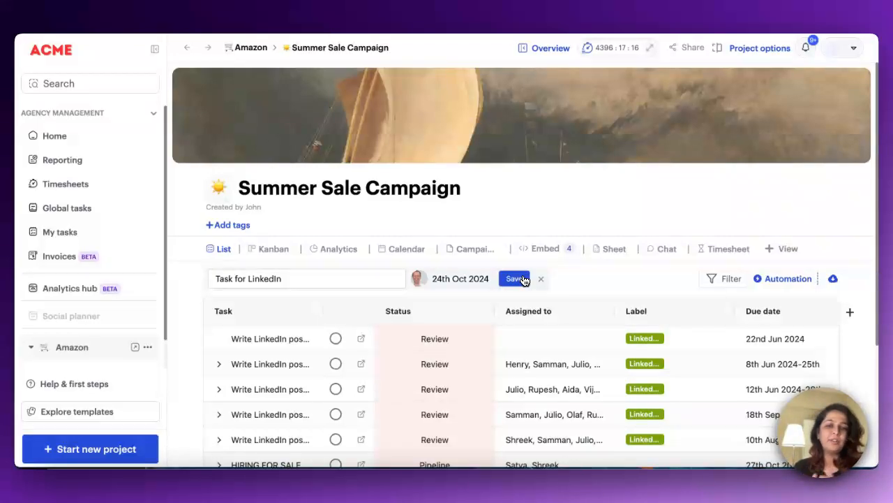
{"action": "mouse_move", "coordinate": [408, 112]}
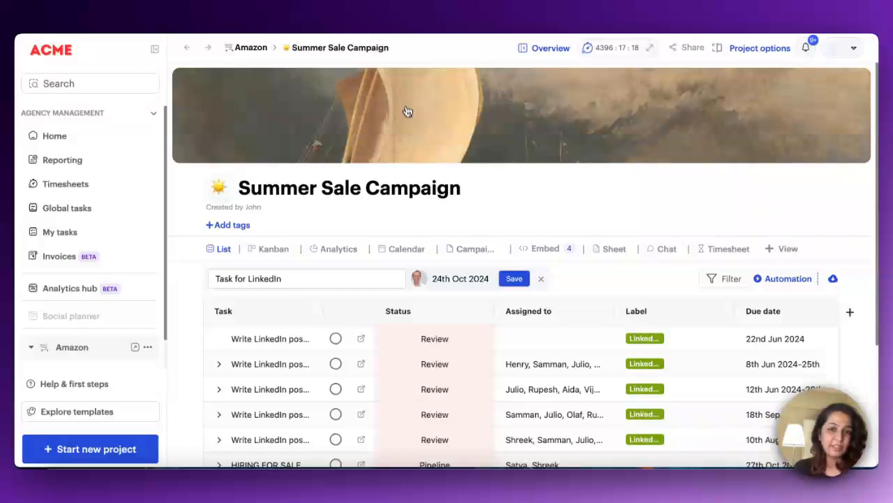
{"action": "left_click", "coordinate": [70, 288]}
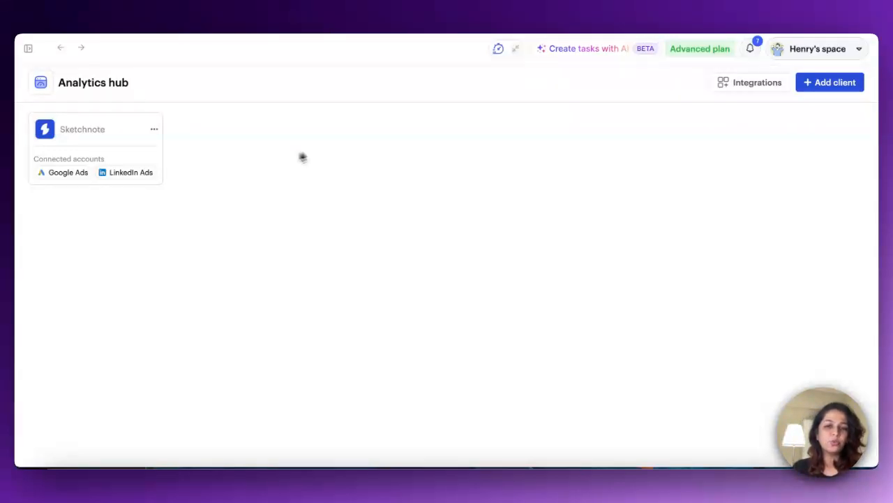
{"action": "mouse_move", "coordinate": [471, 142]}
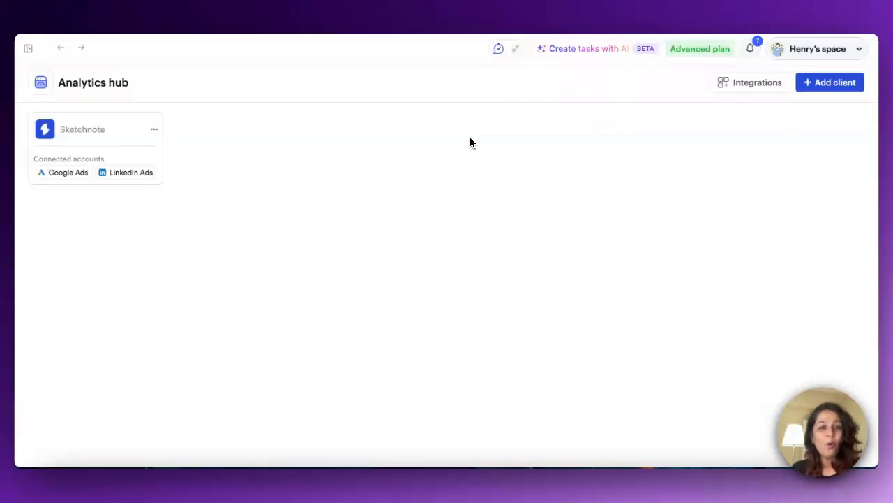
{"action": "mouse_move", "coordinate": [472, 137]}
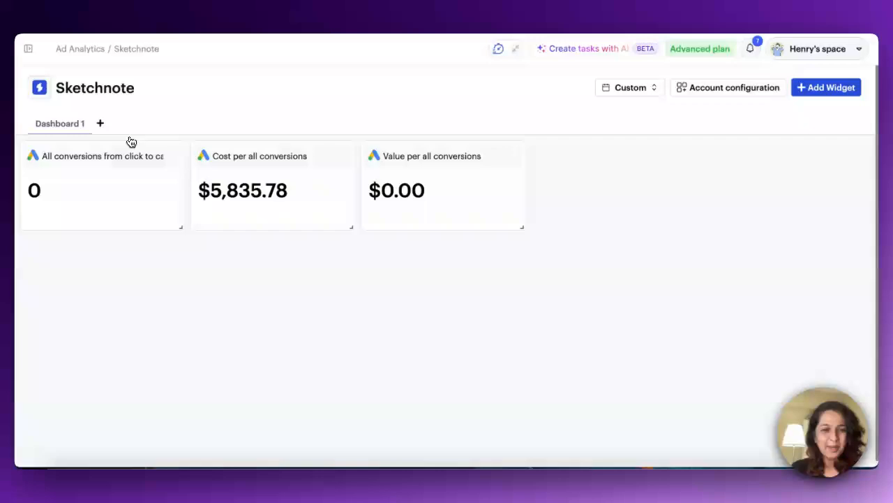
{"action": "mouse_move", "coordinate": [620, 120]}
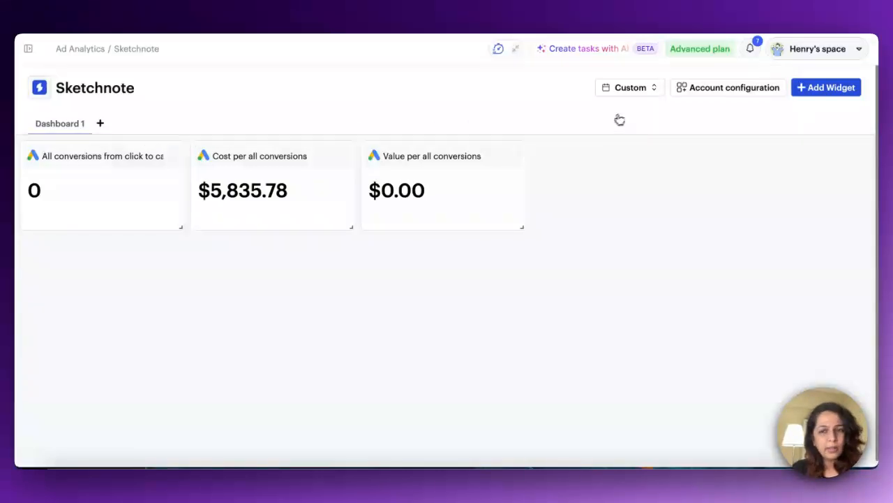
{"action": "left_click", "coordinate": [727, 87]}
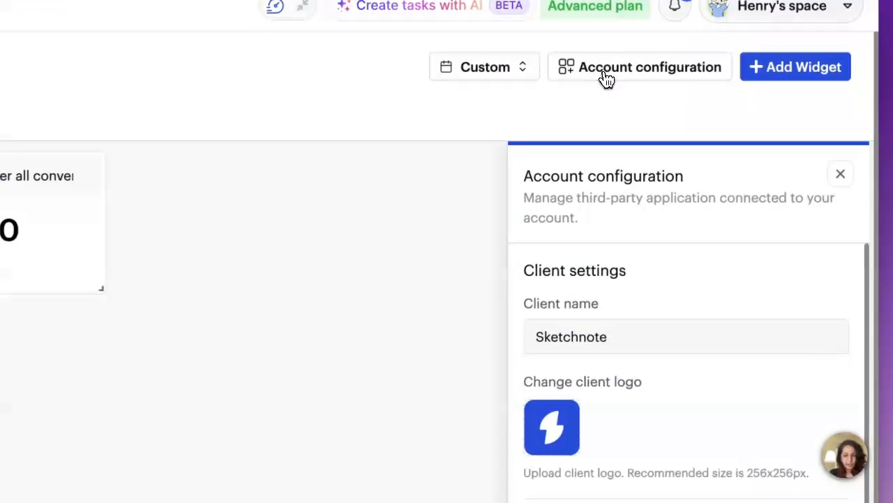
{"action": "scroll", "scroll_direction": "down", "scroll_amount": 3}
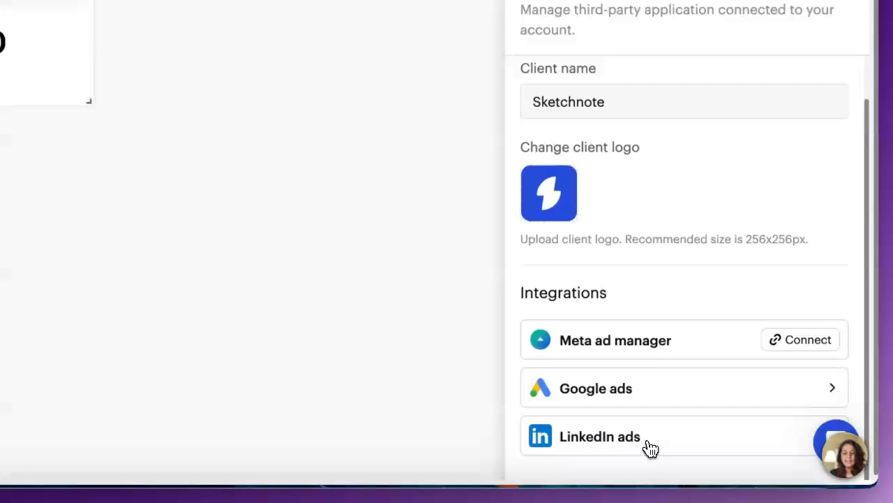
{"action": "left_click", "coordinate": [600, 436]}
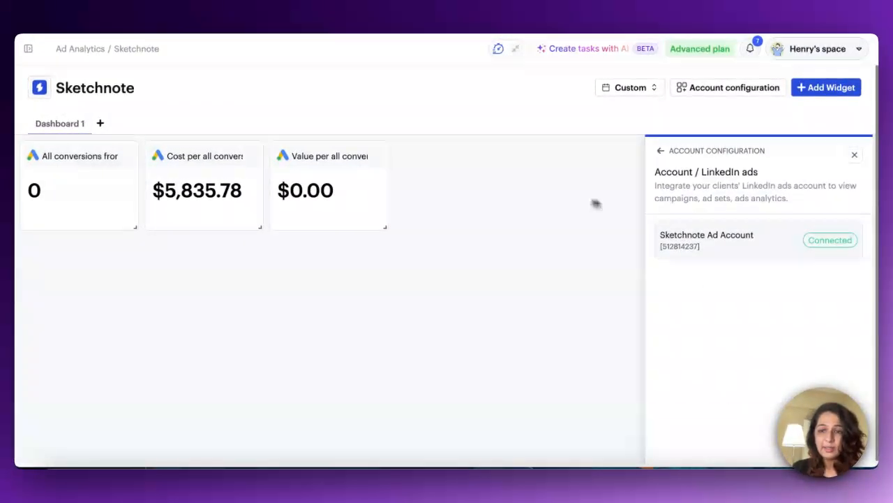
{"action": "mouse_move", "coordinate": [856, 154]}
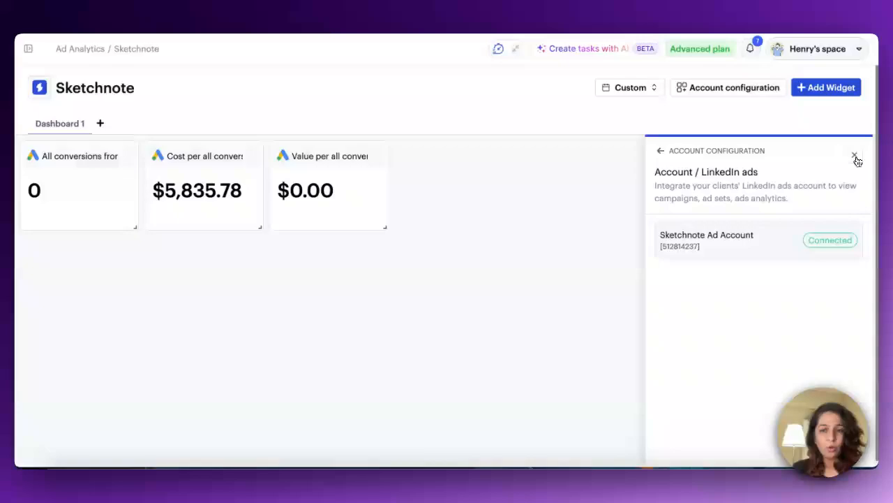
{"action": "left_click", "coordinate": [854, 154]}
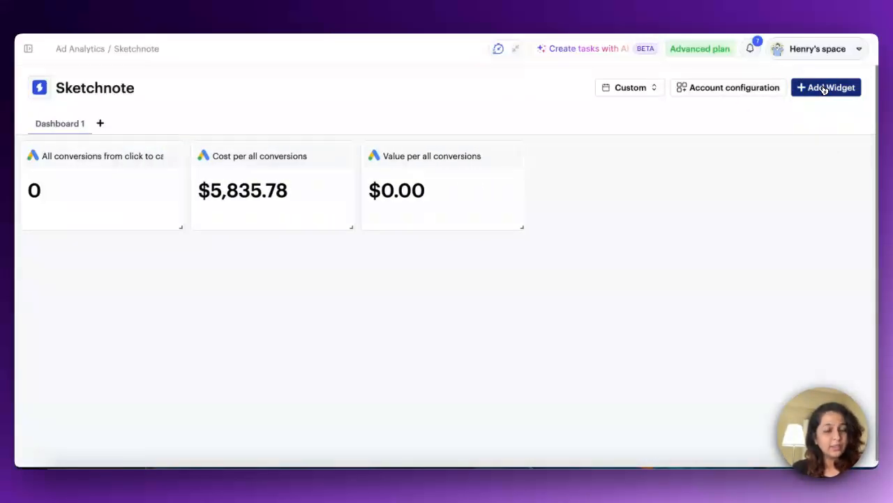
Search the widget catalogue for 'linkedin' and locate the Approximate member reach widget
{"action": "left_click", "coordinate": [826, 86]}
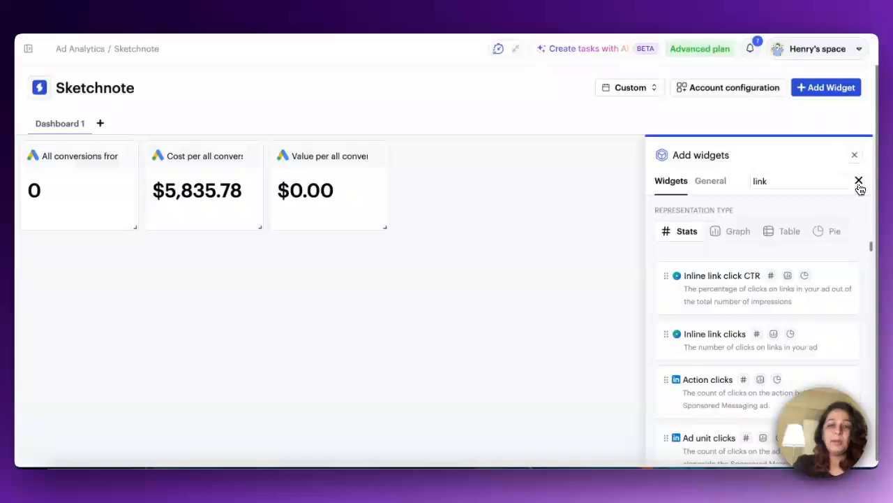
{"action": "type", "text": "edin"}
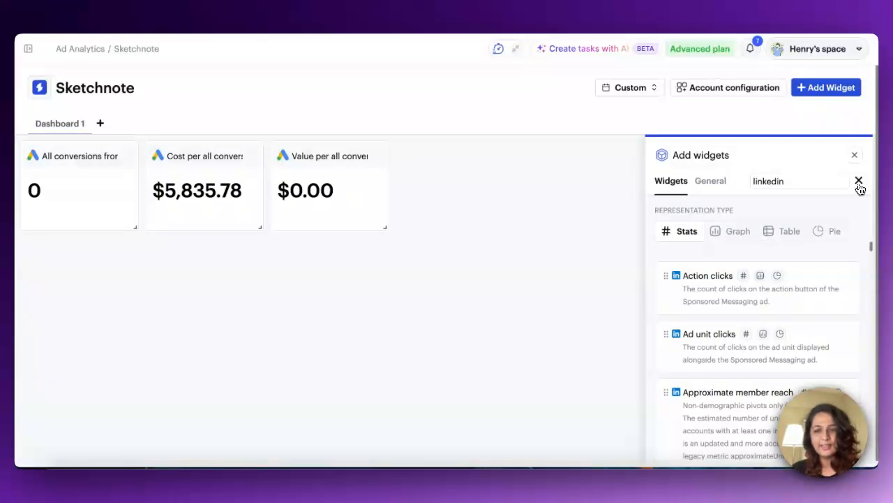
{"action": "scroll", "scroll_direction": "down", "scroll_amount": 3}
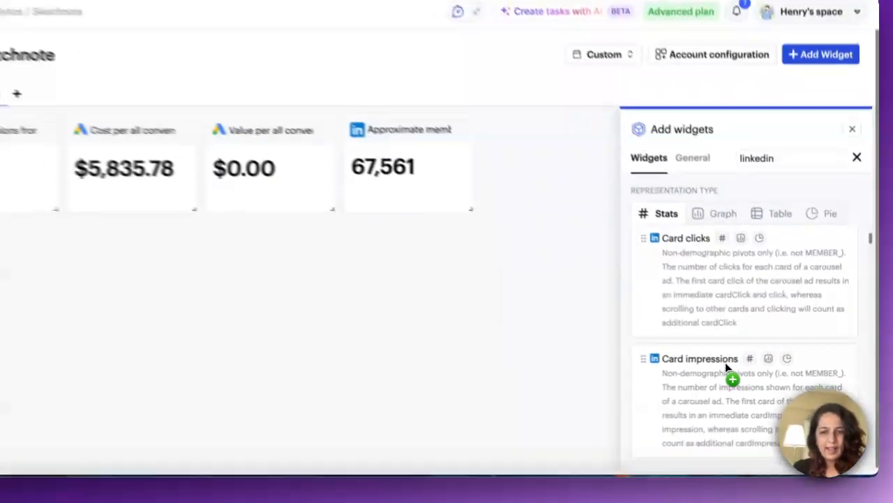
{"action": "scroll", "scroll_direction": "down", "scroll_amount": 3}
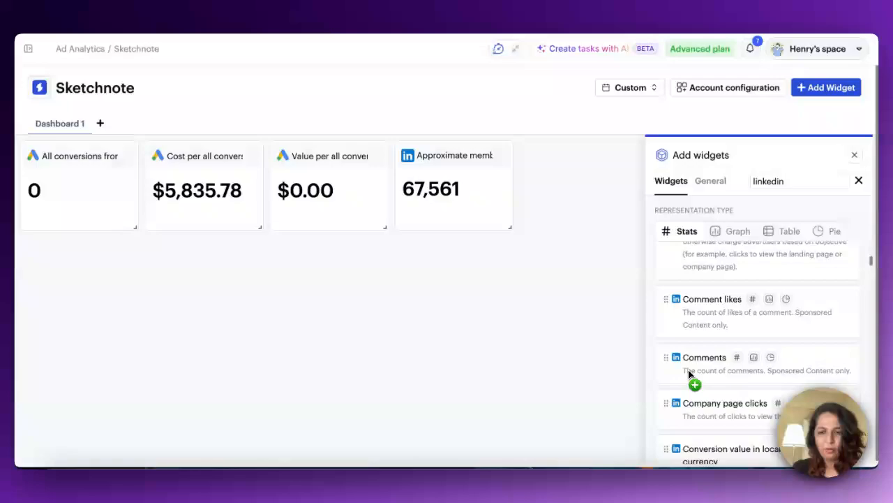
{"action": "scroll", "scroll_direction": "down", "scroll_amount": 3}
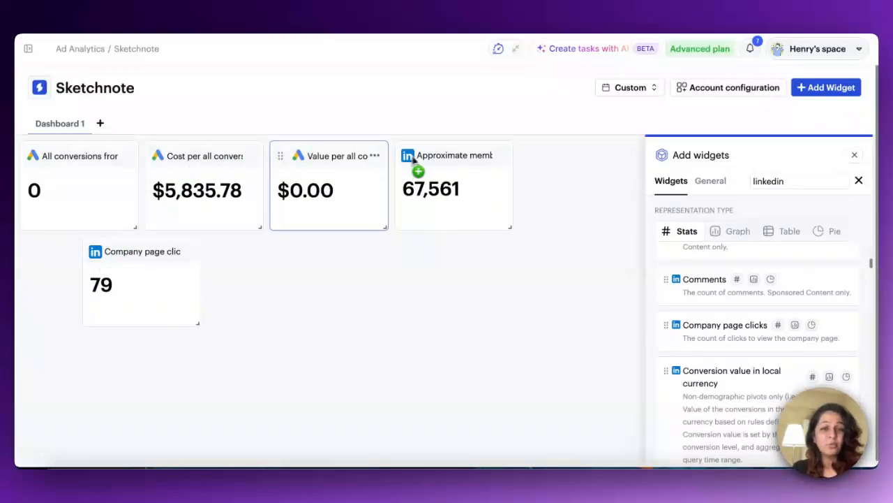
{"action": "mouse_move", "coordinate": [450, 165]}
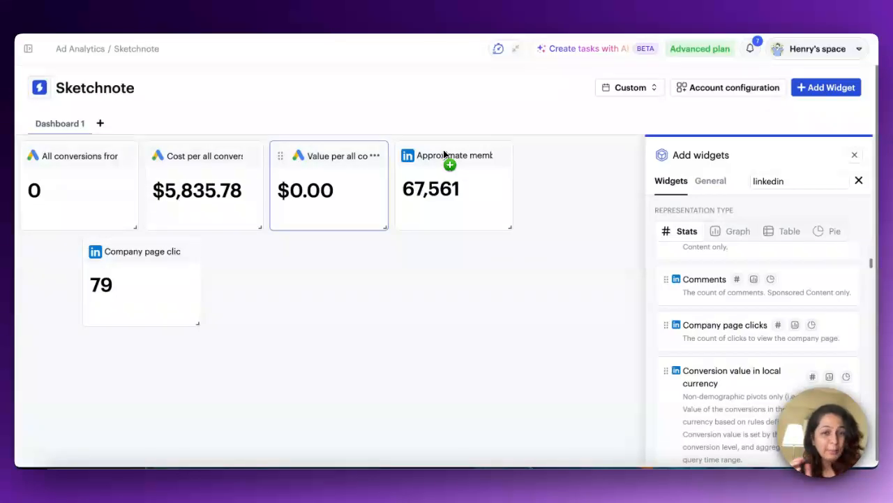